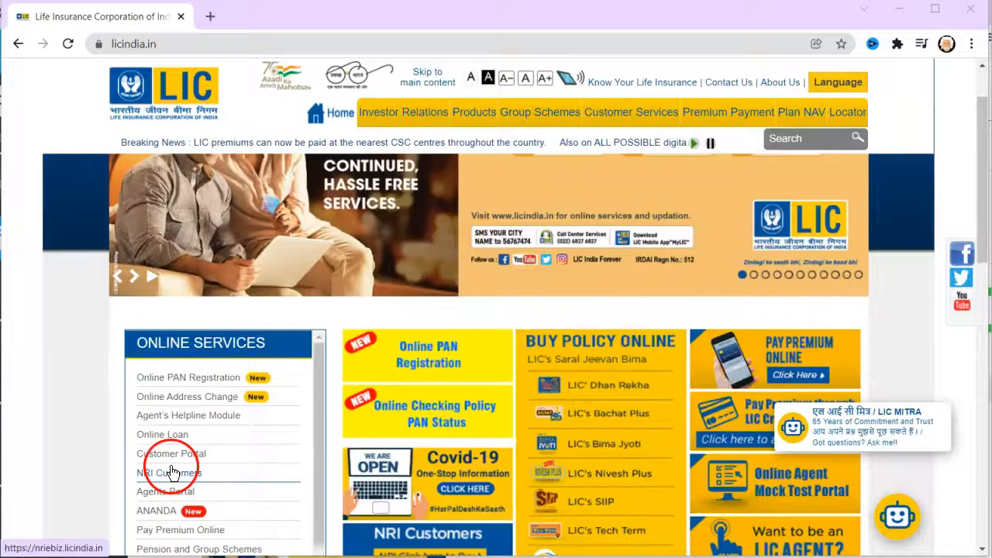
{"action": "mouse_move", "coordinate": [170, 453]}
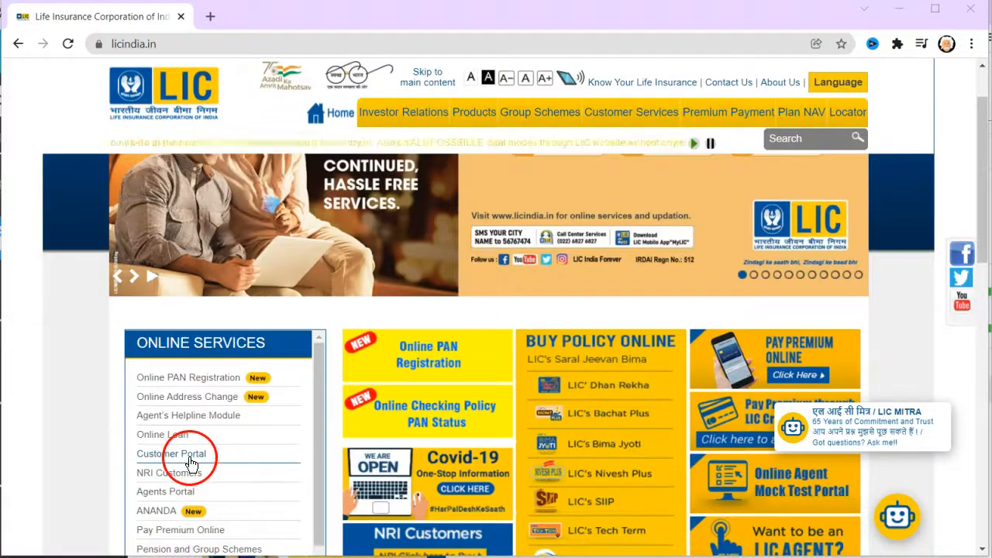
Step: Open the Customer Portal page and scroll to the LIC's e Services section
{"action": "left_click", "coordinate": [170, 453]}
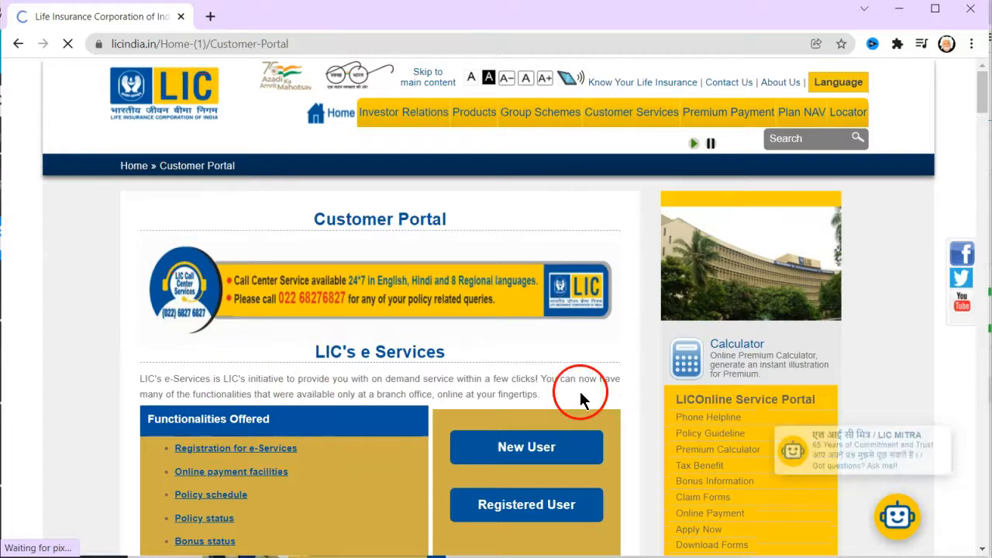
{"action": "scroll", "scroll_direction": "down", "scroll_amount": 3}
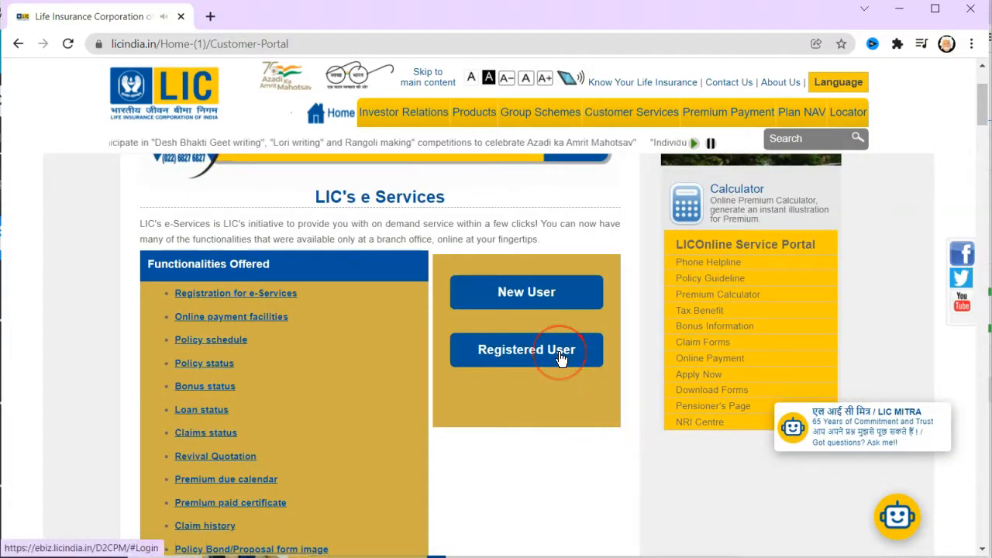
Step: Choose Registered User and confirm OK on the external-site warning
{"action": "left_click", "coordinate": [527, 350]}
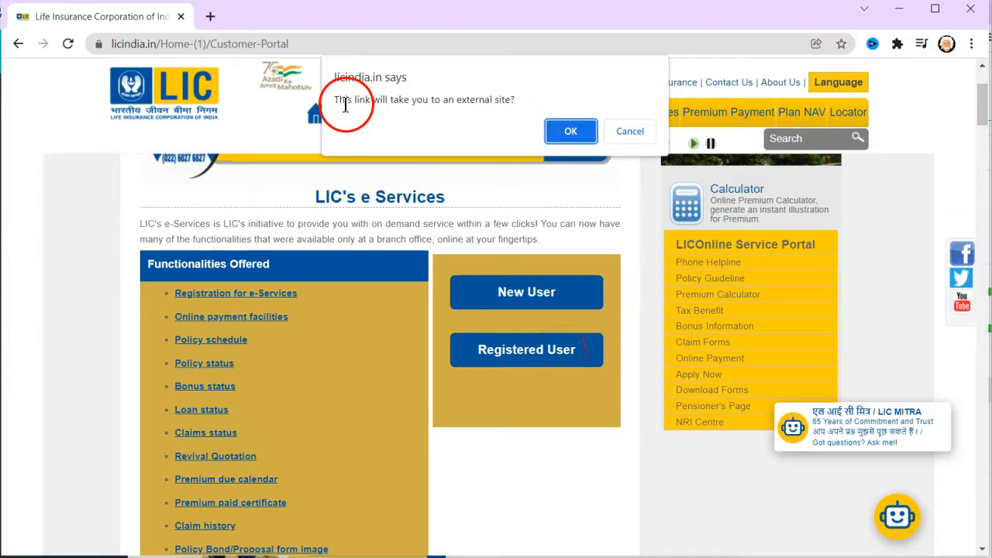
{"action": "mouse_move", "coordinate": [504, 105]}
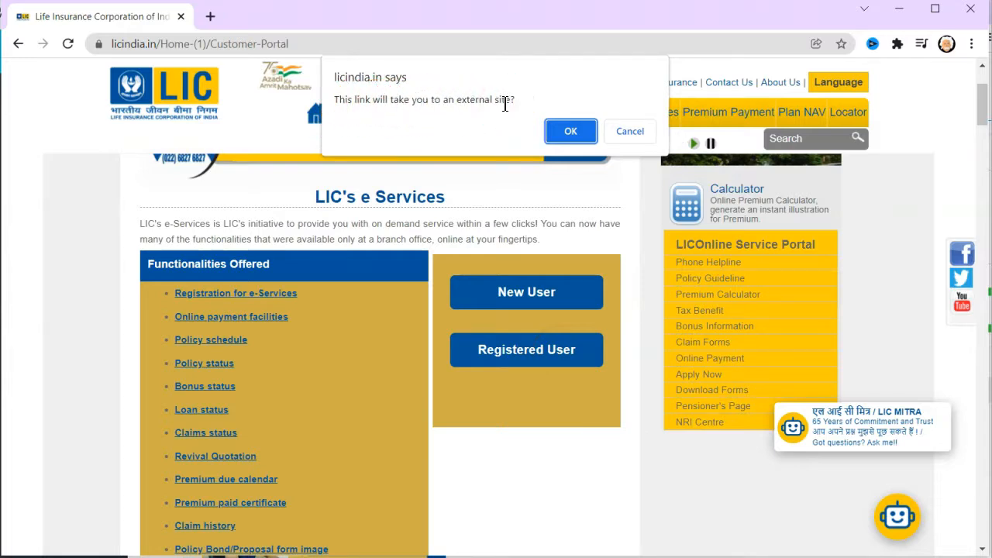
{"action": "left_click", "coordinate": [570, 130]}
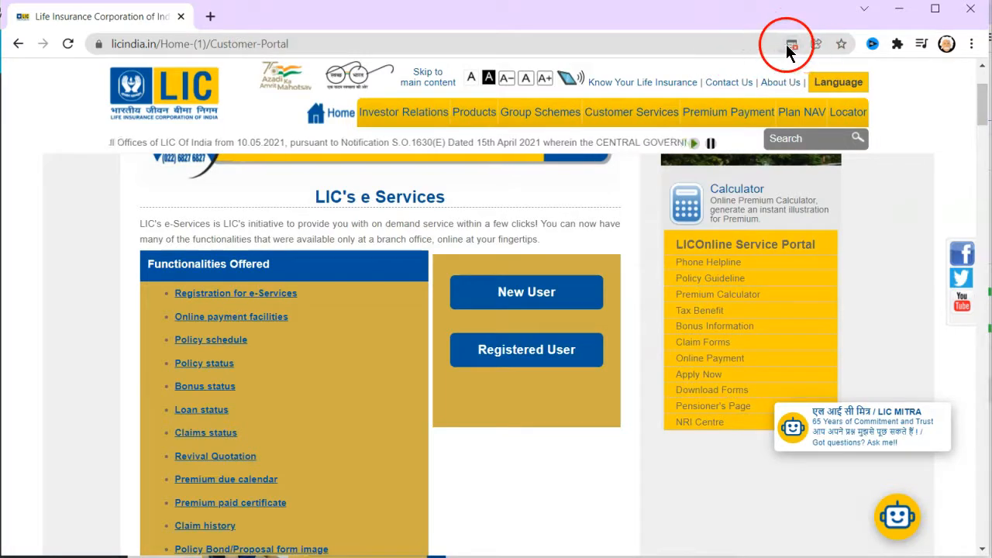
Step: Reveal Chrome's blocked pop-ups notice listing the ebiz.licindia.in login link
{"action": "left_click", "coordinate": [789, 44]}
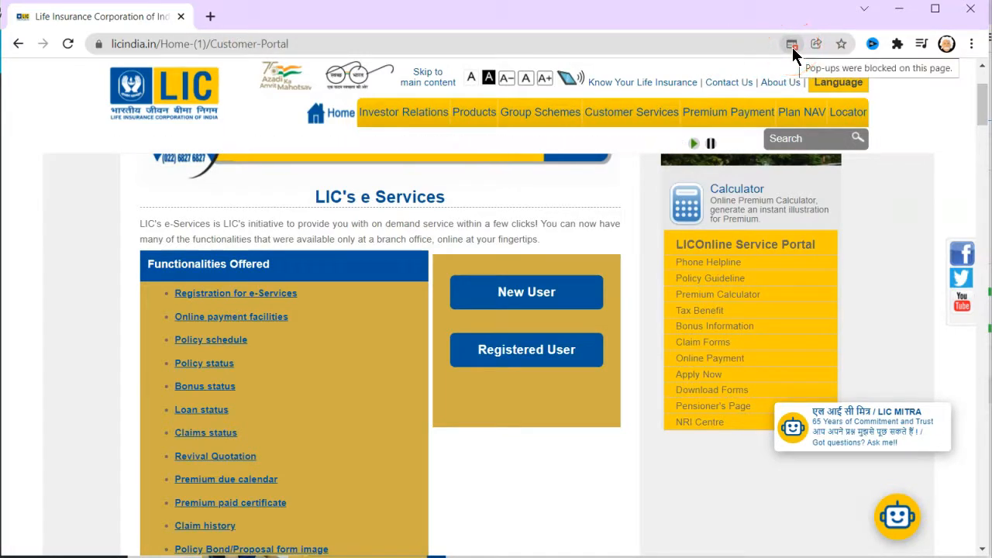
{"action": "left_click", "coordinate": [791, 44]}
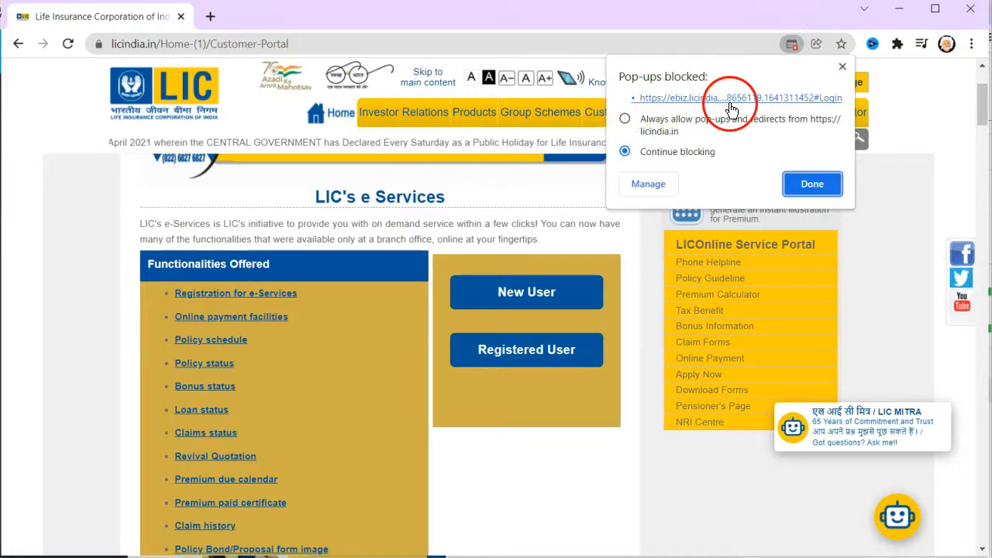
{"action": "mouse_move", "coordinate": [663, 124]}
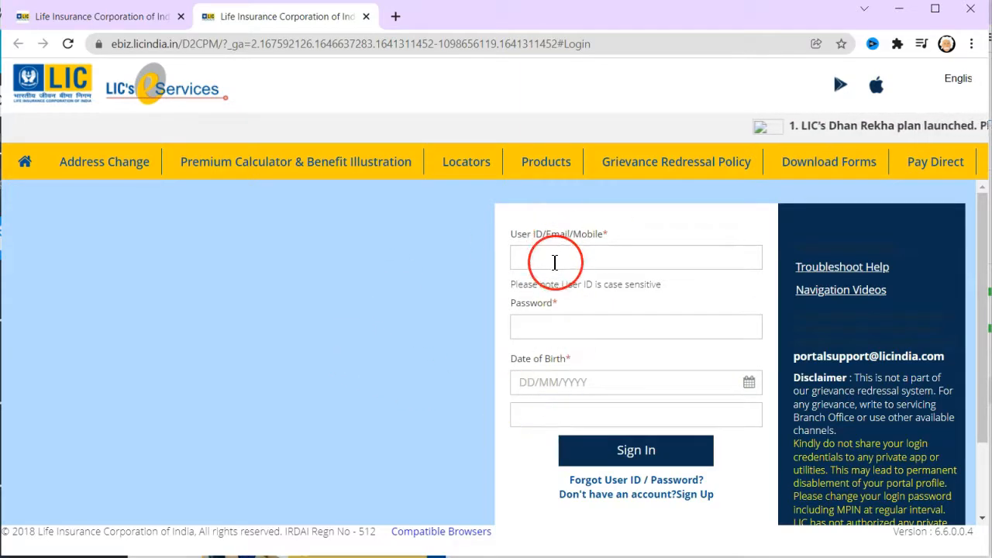
{"action": "mouse_move", "coordinate": [533, 360]}
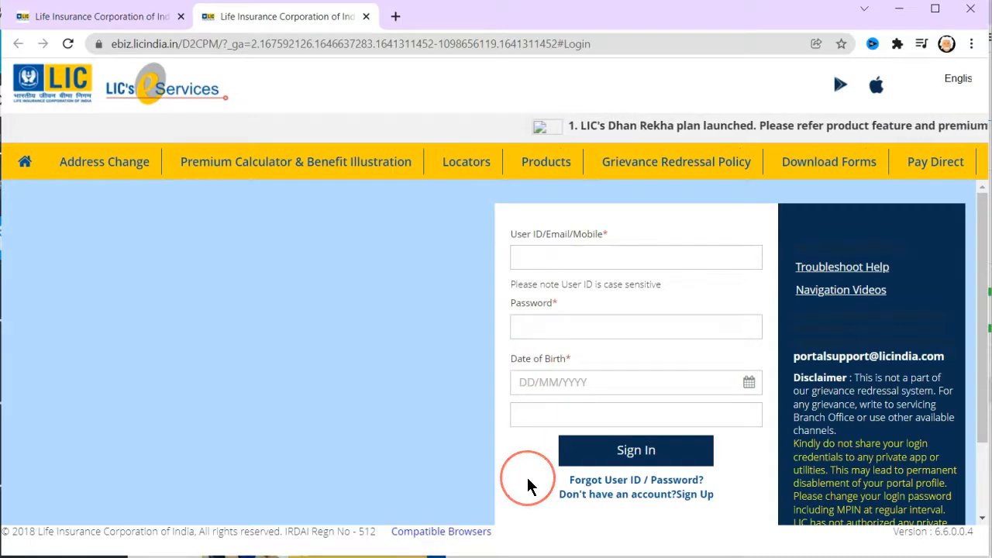
Step: Go to the 'Let's Find Your Account' recovery page via 'Forgot User ID / Password?'
{"action": "scroll", "scroll_direction": "down", "scroll_amount": 3}
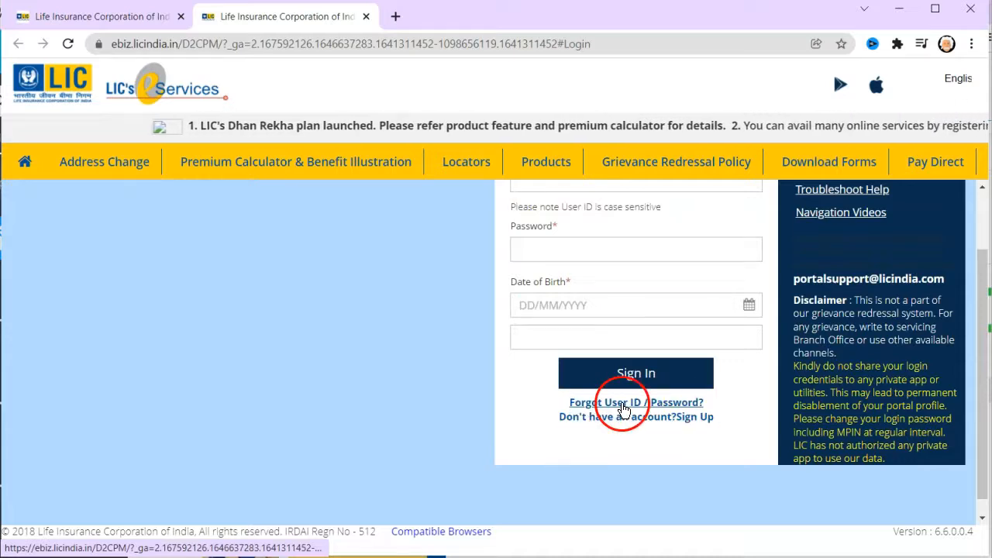
{"action": "left_click", "coordinate": [635, 403]}
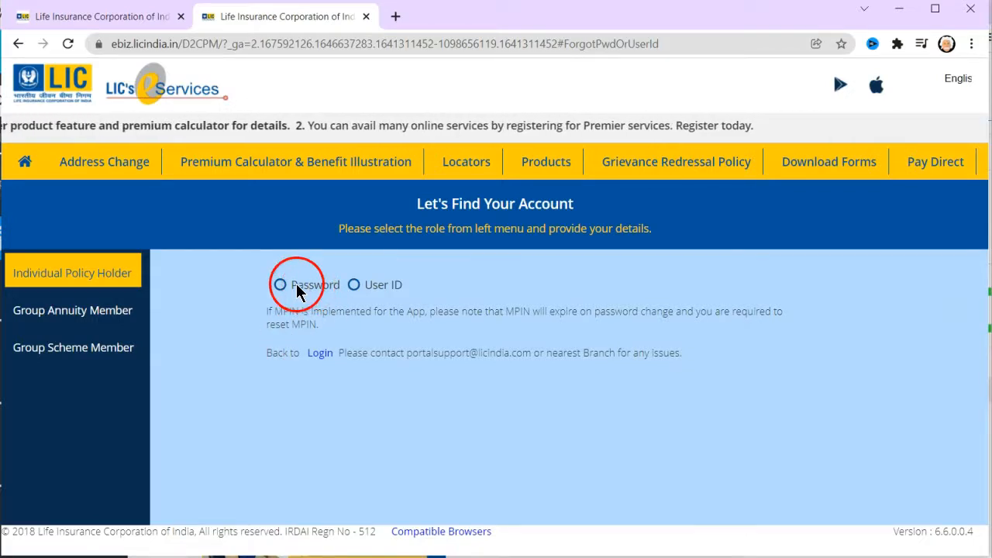
Step: Select password reset, enter captcha 'GYBVBN' and submit the Find Your Account form
{"action": "left_click", "coordinate": [280, 285]}
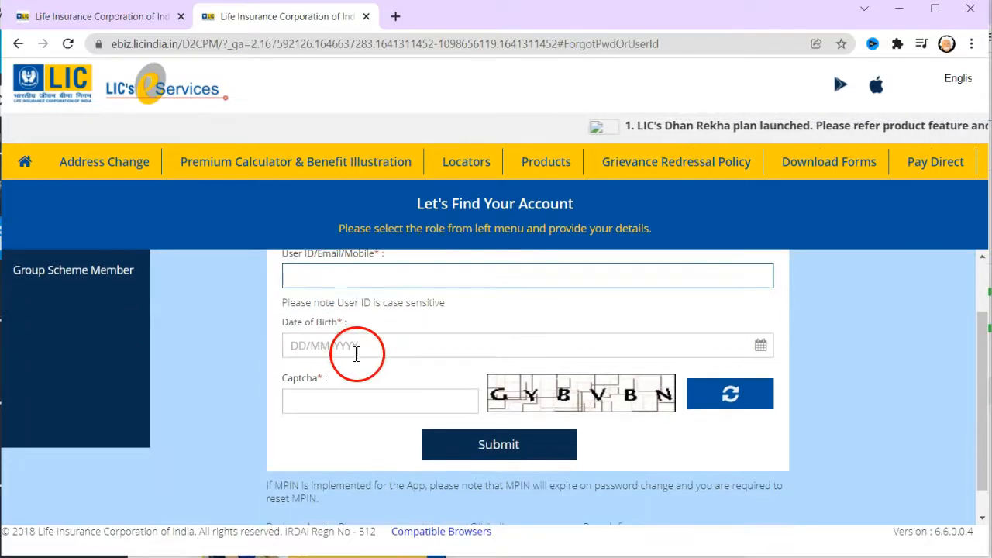
{"action": "left_click", "coordinate": [379, 400]}
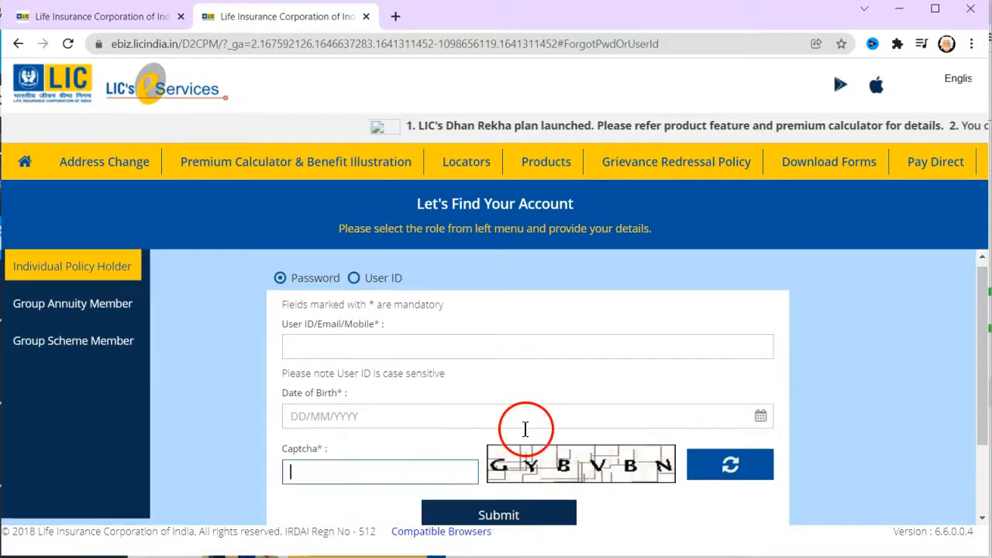
{"action": "type", "text": "GYBVBN"}
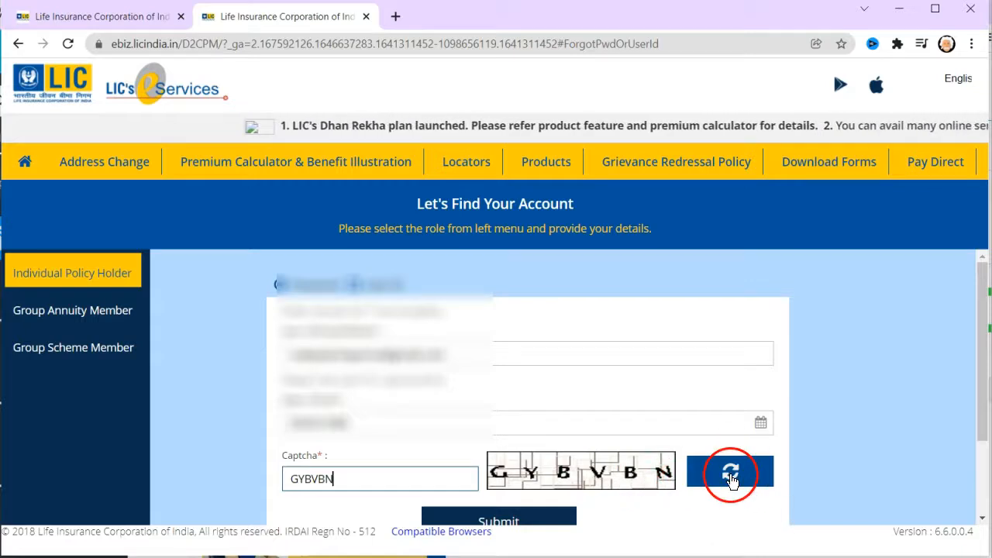
{"action": "mouse_move", "coordinate": [635, 473]}
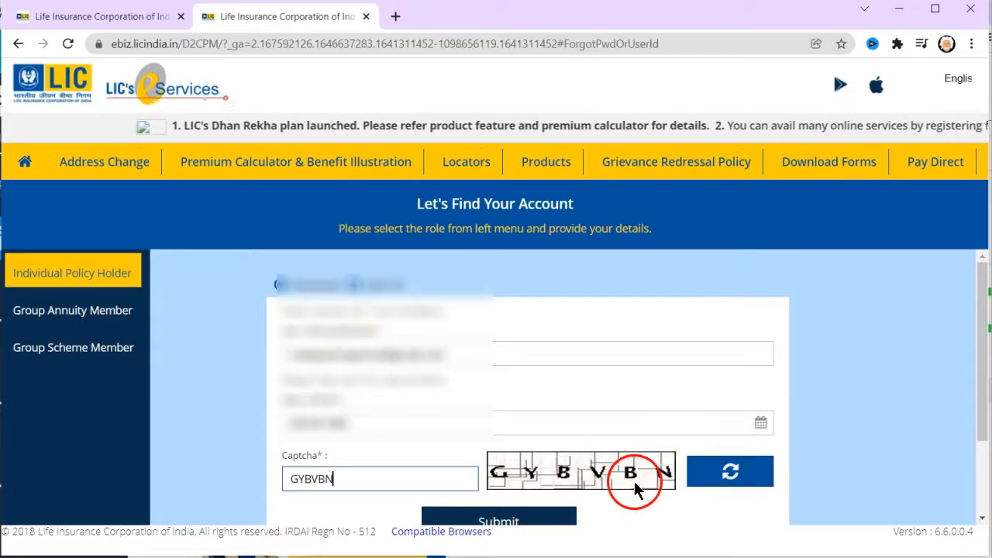
{"action": "scroll", "scroll_direction": "down", "scroll_amount": 3}
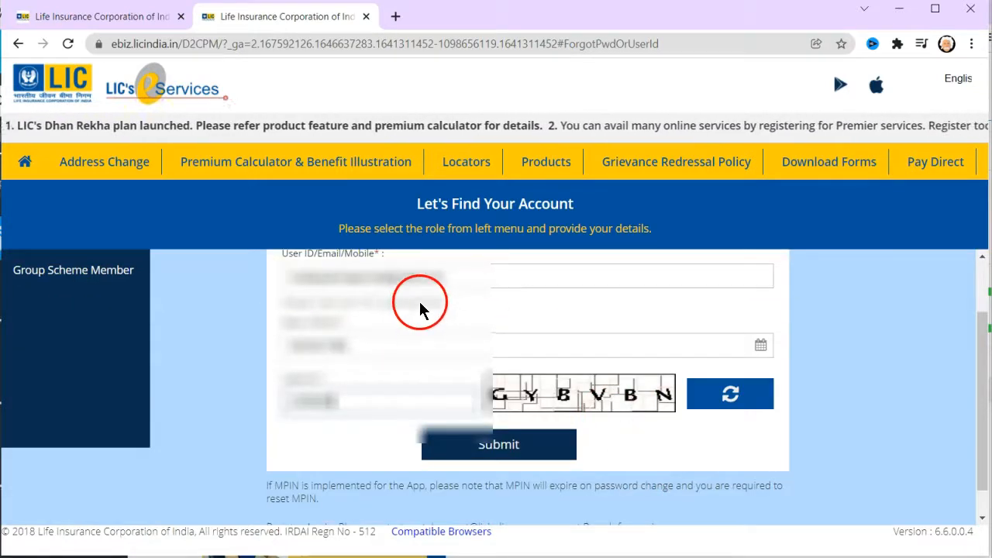
{"action": "left_click", "coordinate": [499, 443]}
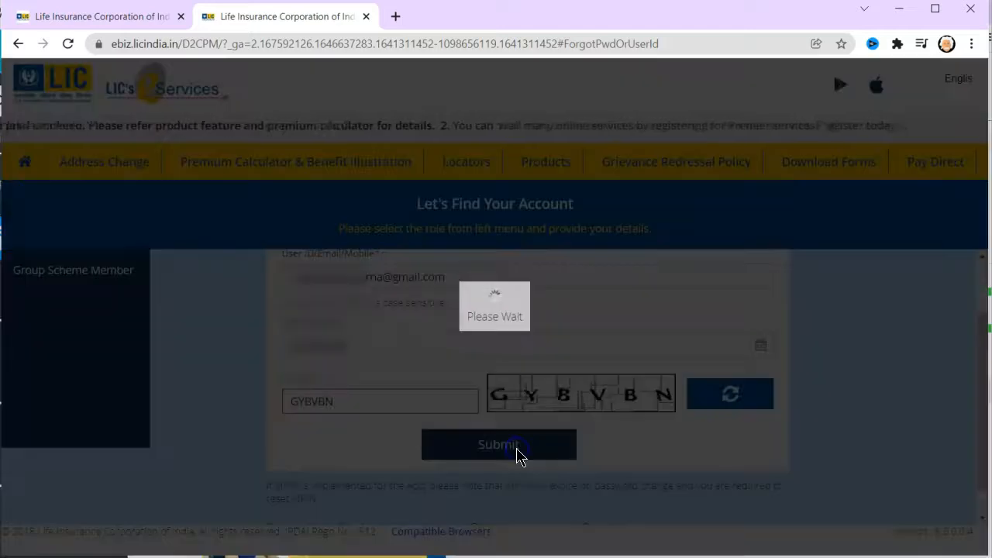
Step: Acknowledge the OTP-sent Info popup to reach the Set Your Password page
{"action": "left_click", "coordinate": [499, 444]}
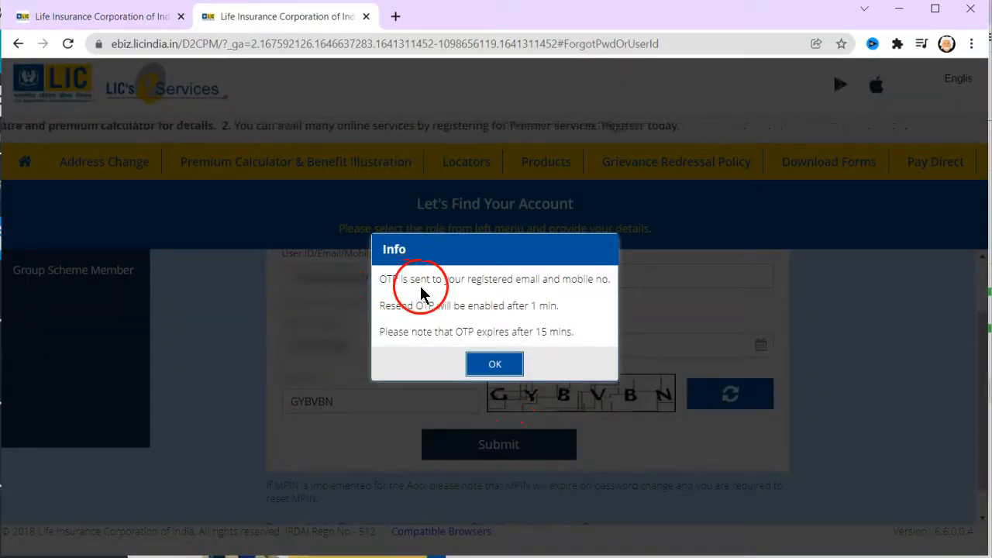
{"action": "mouse_move", "coordinate": [543, 295]}
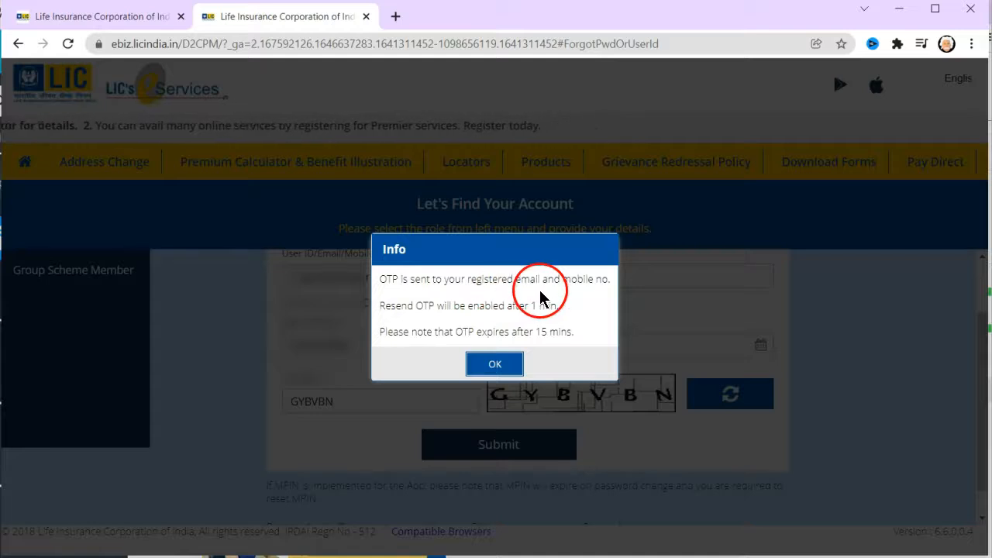
{"action": "mouse_move", "coordinate": [400, 308]}
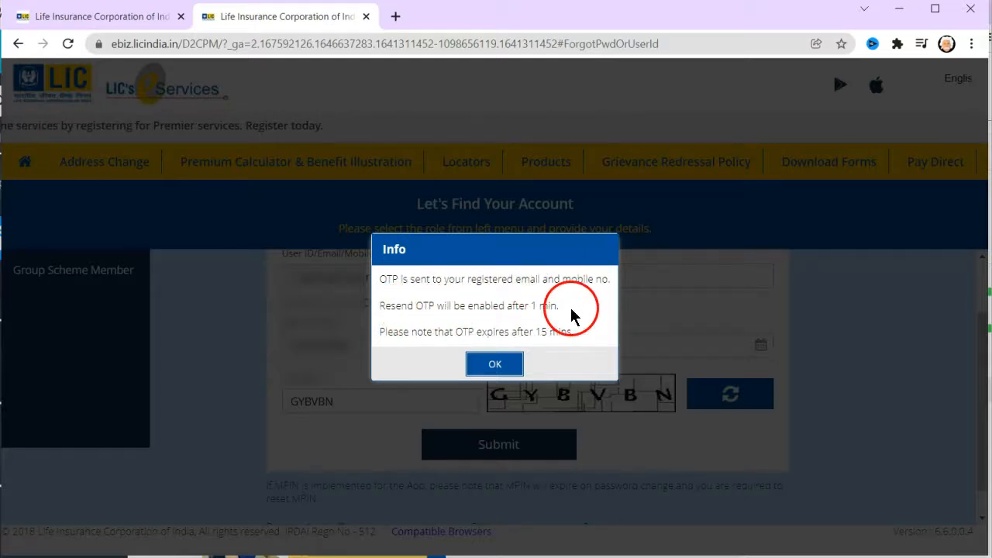
{"action": "mouse_move", "coordinate": [504, 332]}
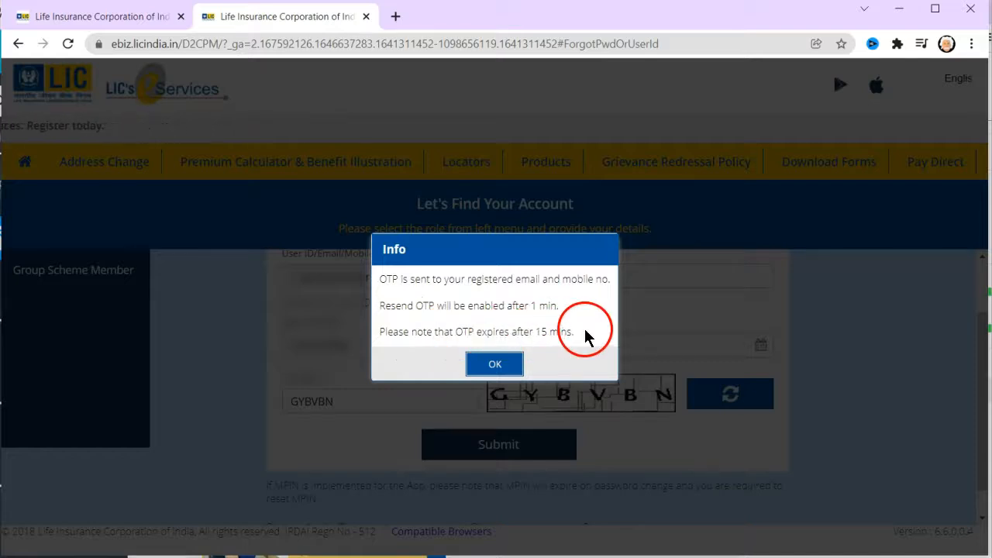
{"action": "left_click", "coordinate": [494, 363]}
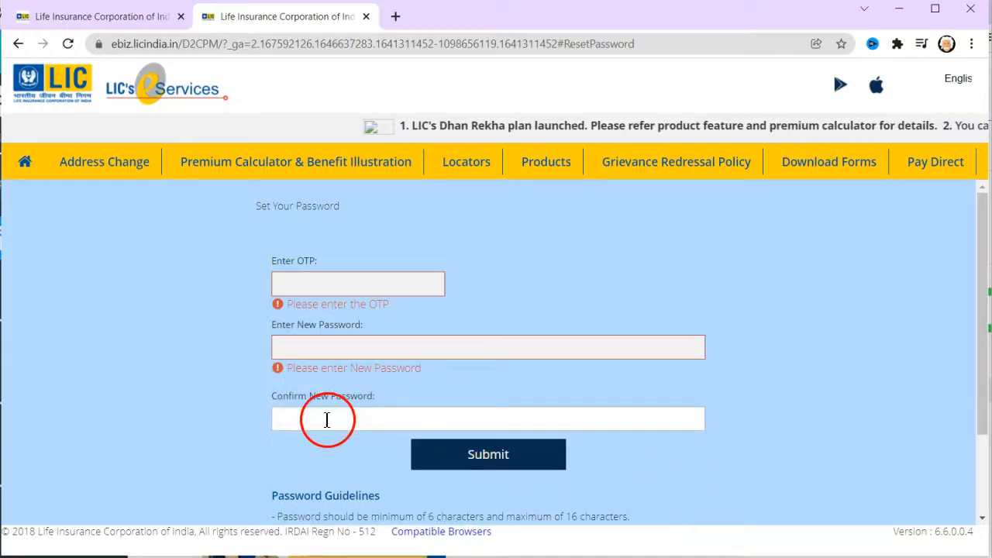
{"action": "left_click", "coordinate": [486, 454]}
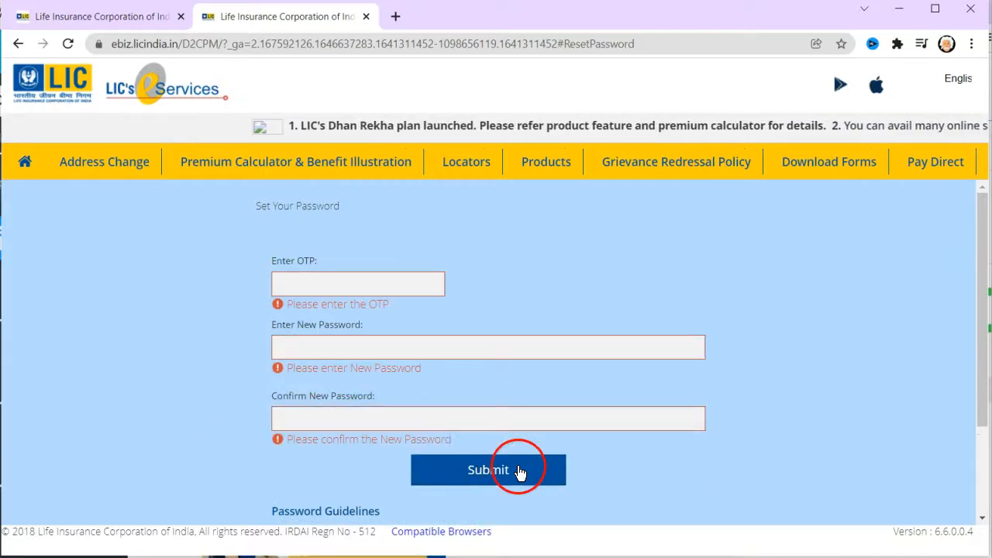
{"action": "scroll", "scroll_direction": "down", "scroll_amount": 3}
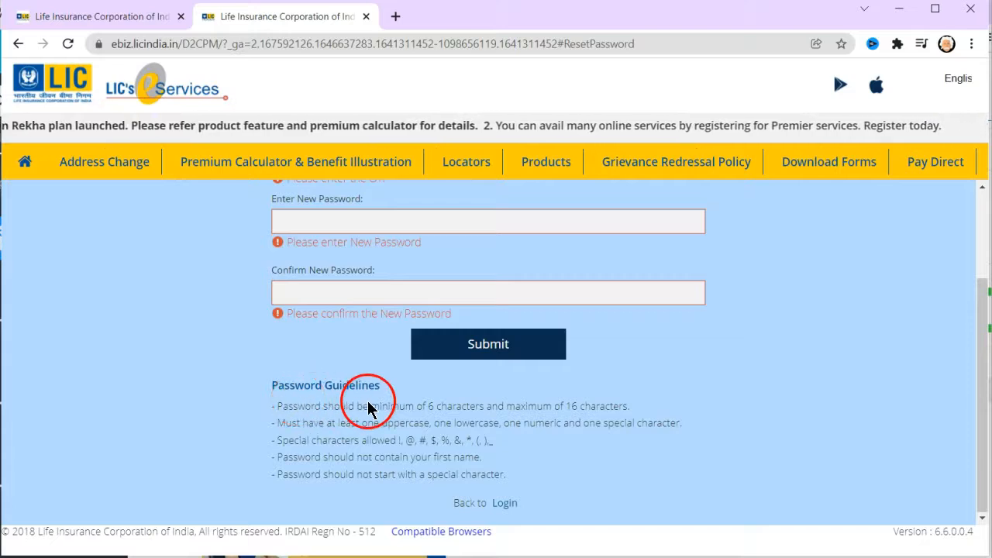
{"action": "mouse_move", "coordinate": [379, 425]}
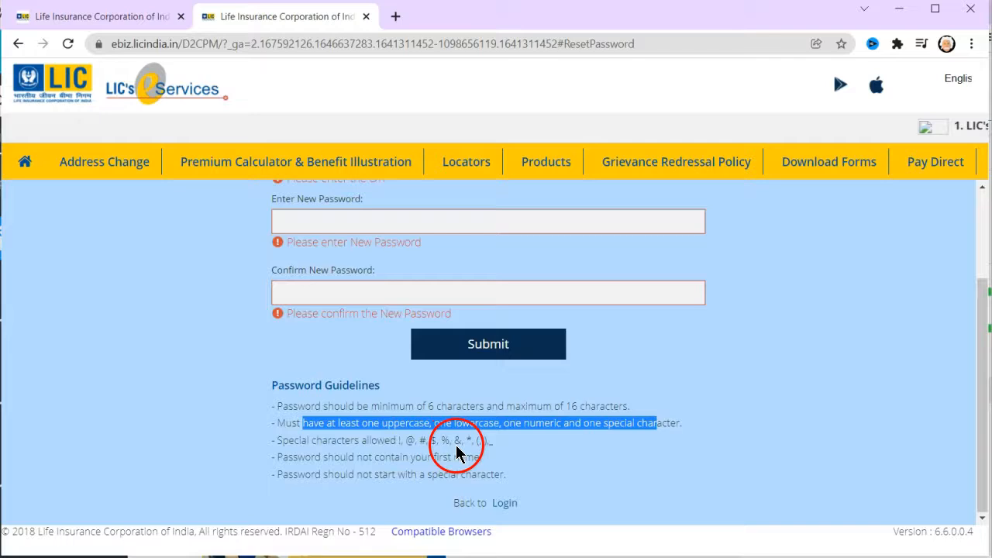
{"action": "mouse_move", "coordinate": [534, 473]}
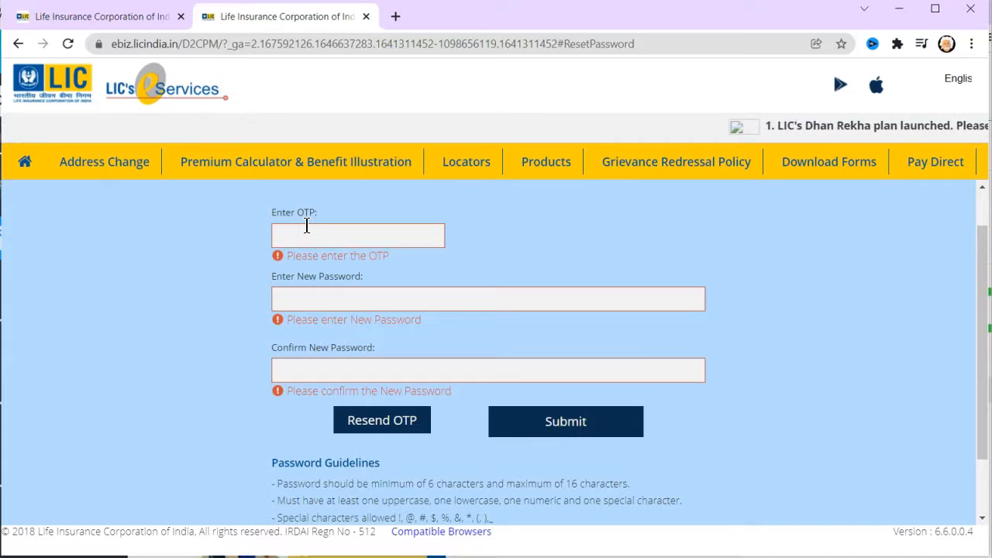
{"action": "left_click", "coordinate": [358, 236]}
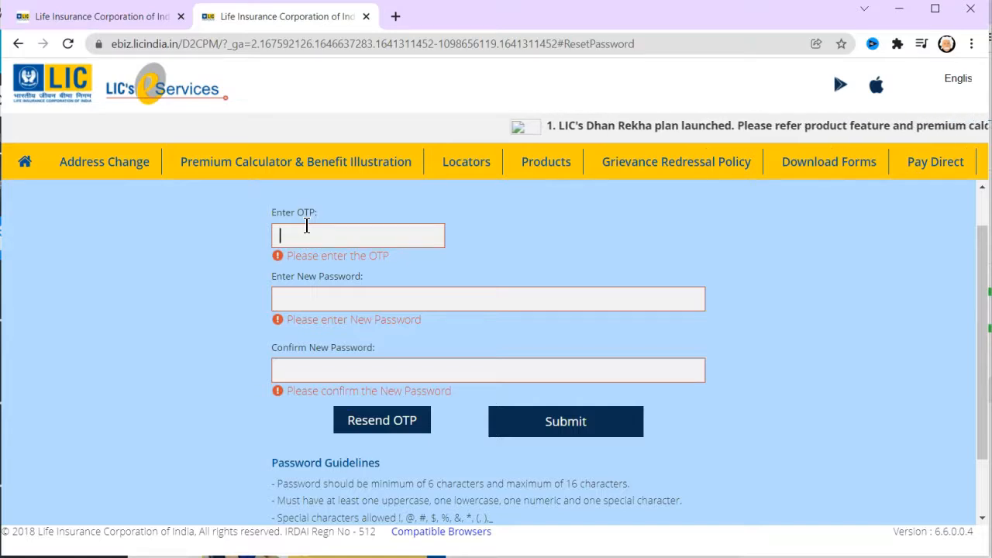
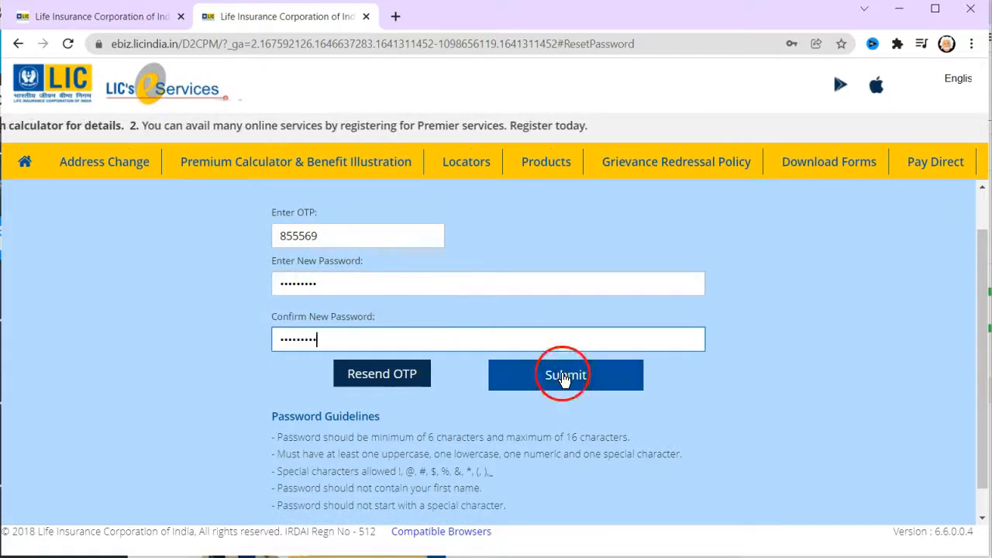
{"action": "left_click", "coordinate": [565, 373]}
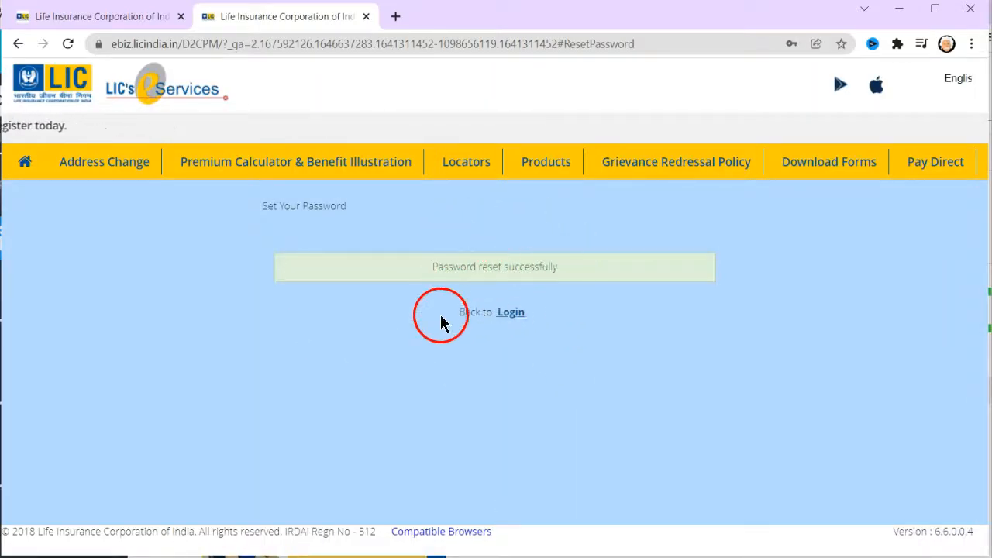
Step: Return to the sign-in page via the Login link beside 'Back to'
{"action": "left_click", "coordinate": [512, 312]}
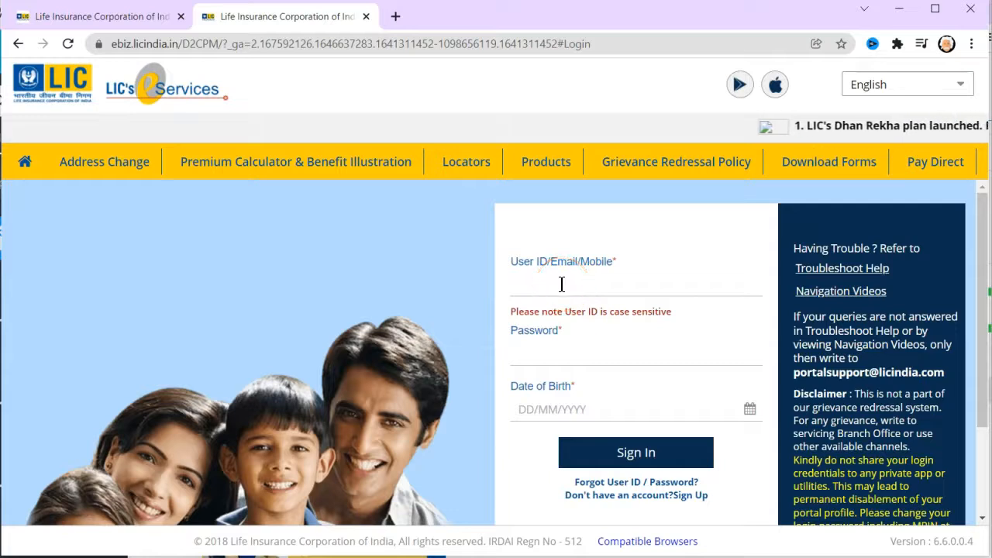
{"action": "left_click", "coordinate": [636, 453]}
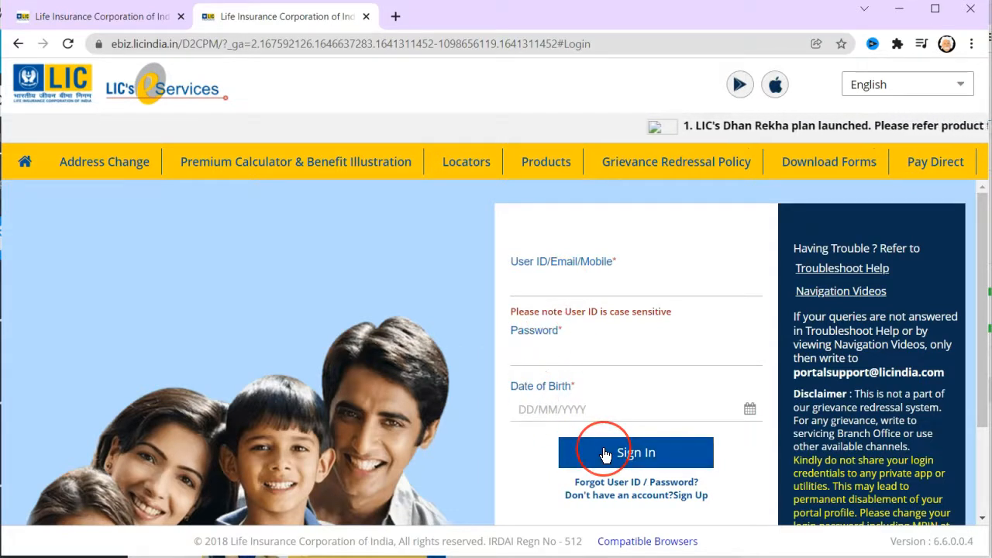